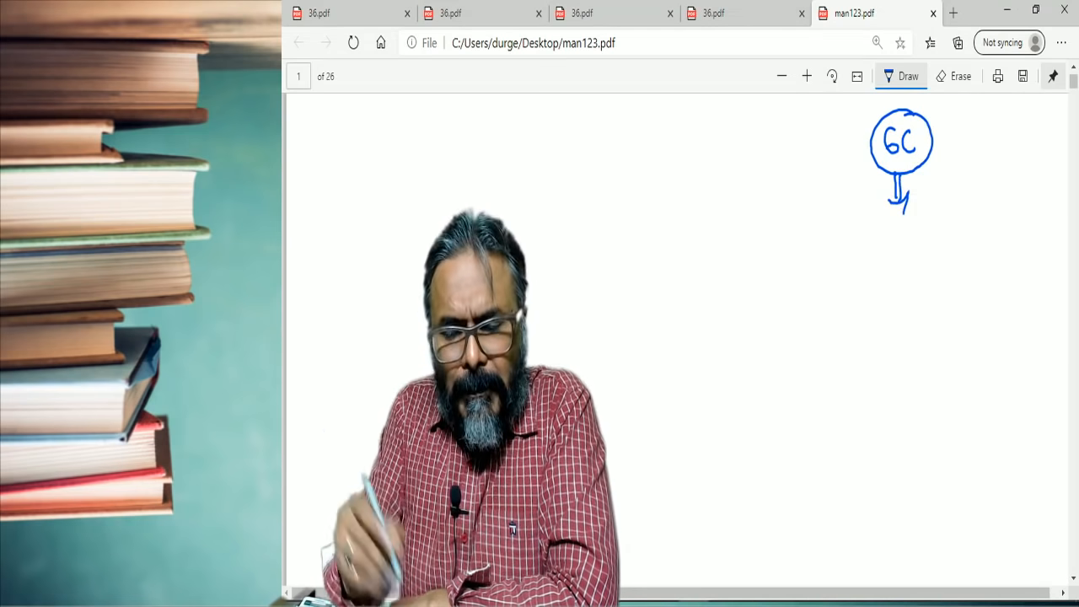
# - Ink 'Tuesday : 5th May' and '27 sessions' below 6C, then circle 'Live' linked from 6C
pyautogui.moveTo(881, 244); pyautogui.dragTo(892, 262)
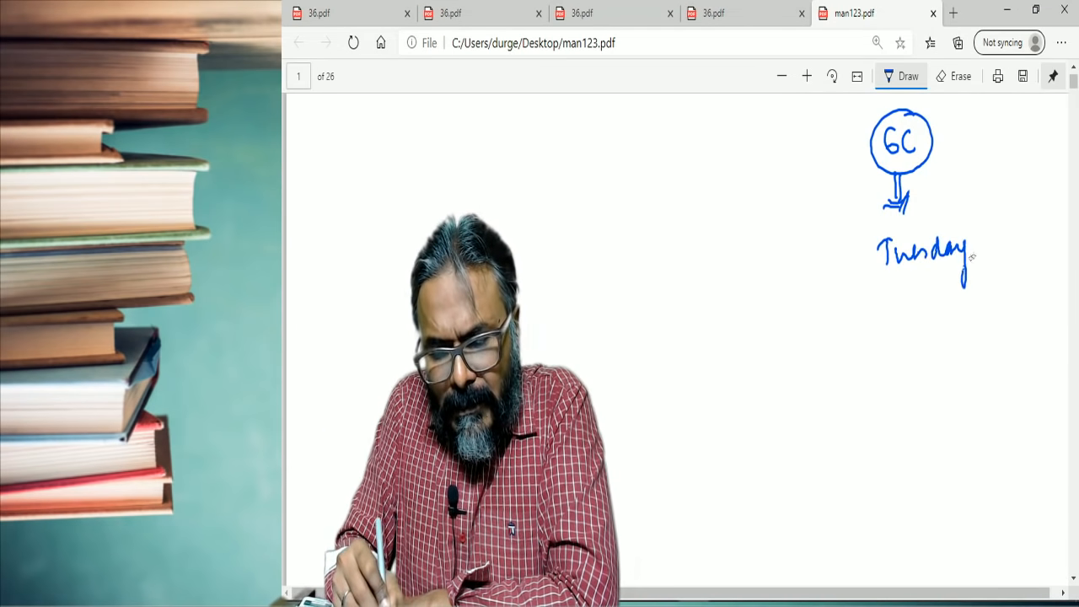
pyautogui.moveTo(975, 256); pyautogui.dragTo(1029, 245)
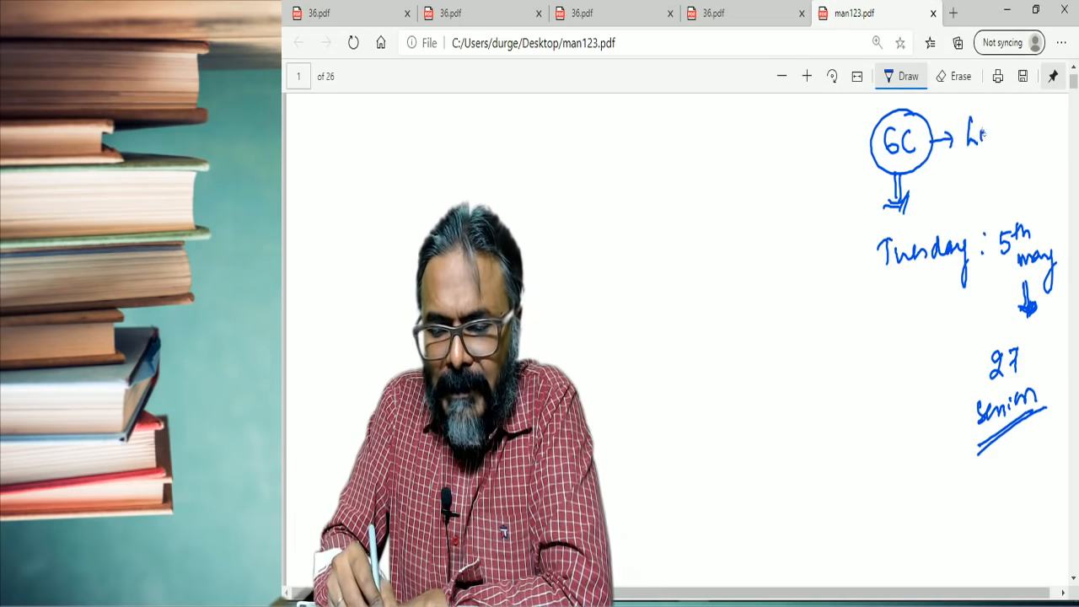
pyautogui.moveTo(953, 132); pyautogui.dragTo(1028, 132)
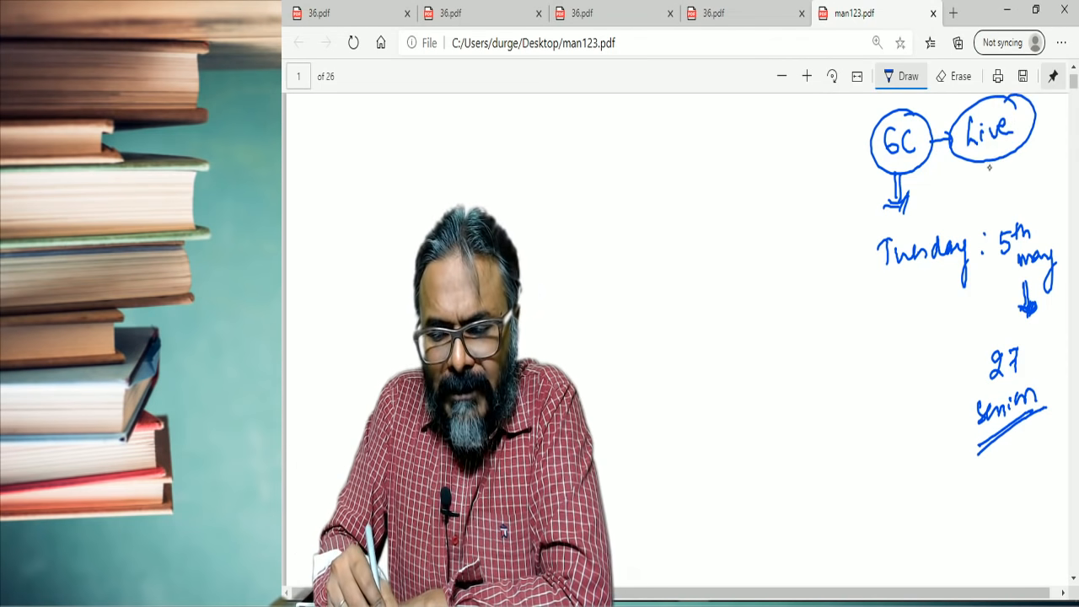